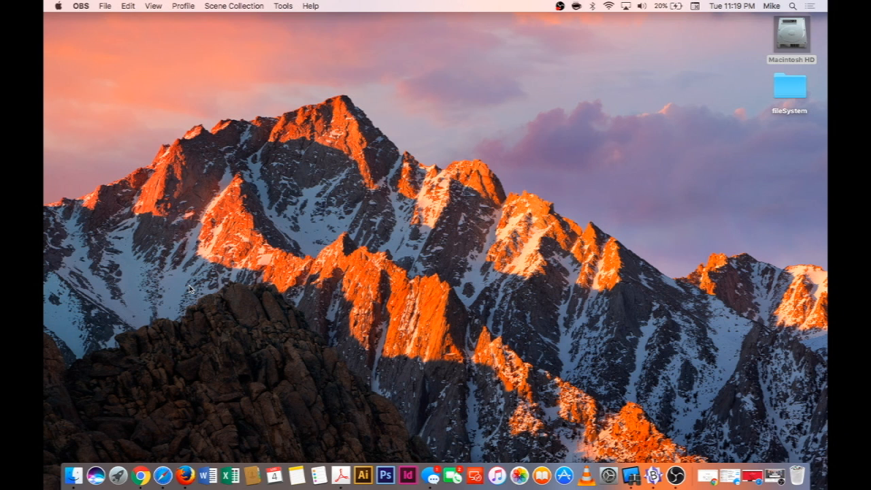
{"action": "mouse_move", "coordinate": [605, 474]}
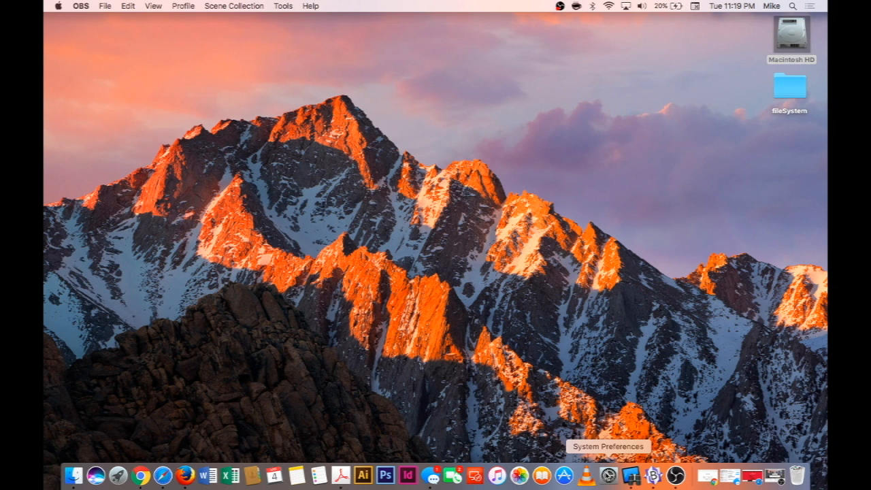
Launch System Preferences from the Dock to show all preference panes.
{"action": "left_click", "coordinate": [607, 474]}
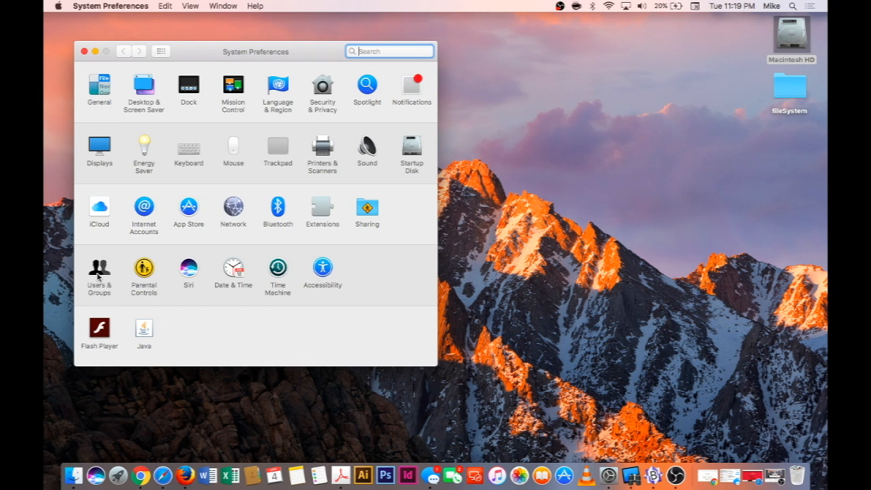
Unlock Users & Groups and bring up the Change Master Password form from the gear menu.
{"action": "left_click", "coordinate": [97, 270]}
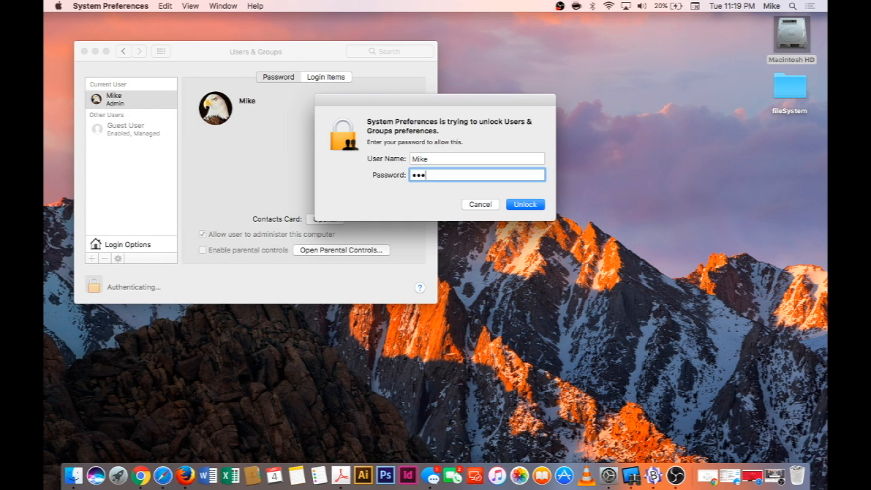
{"action": "left_click", "coordinate": [525, 204]}
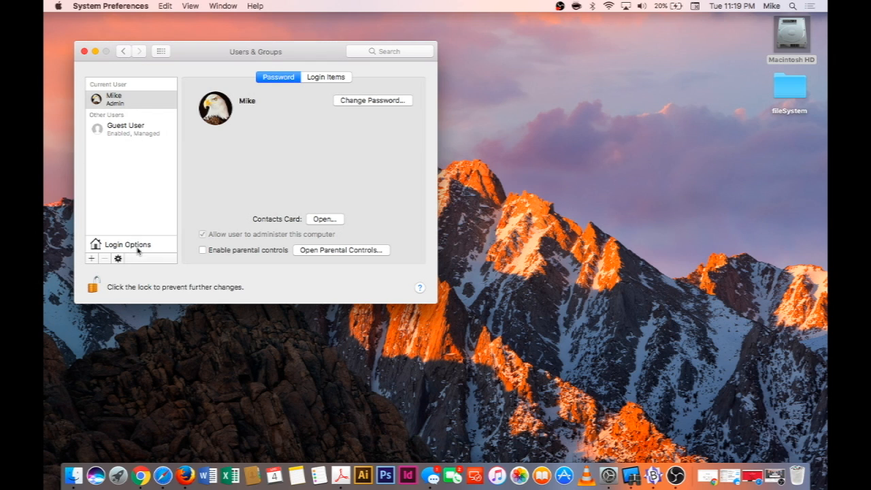
{"action": "left_click", "coordinate": [117, 258]}
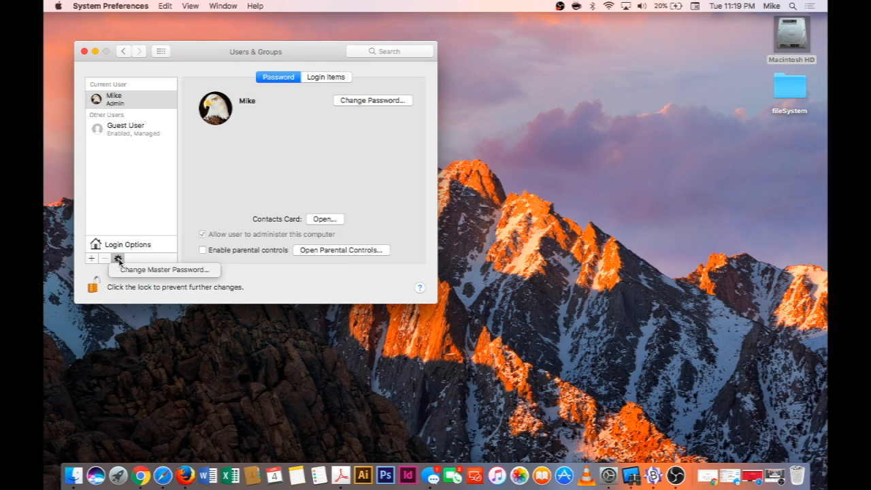
{"action": "mouse_move", "coordinate": [129, 278]}
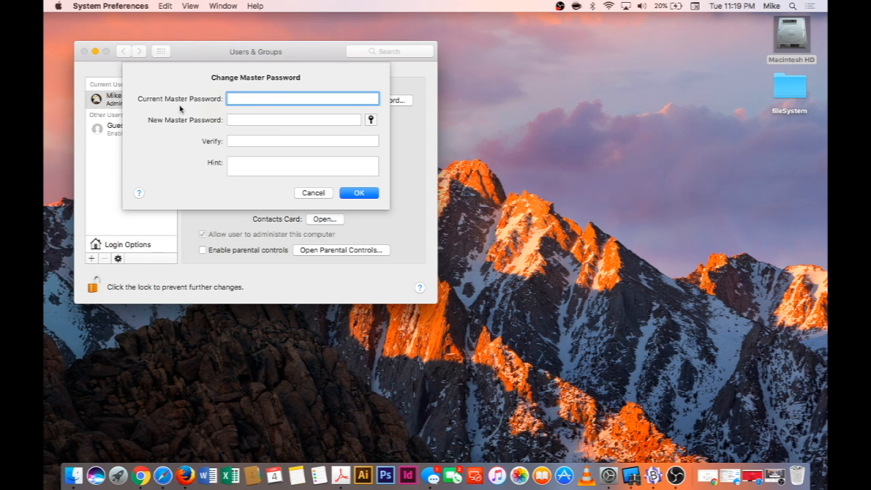
{"action": "mouse_move", "coordinate": [310, 199]}
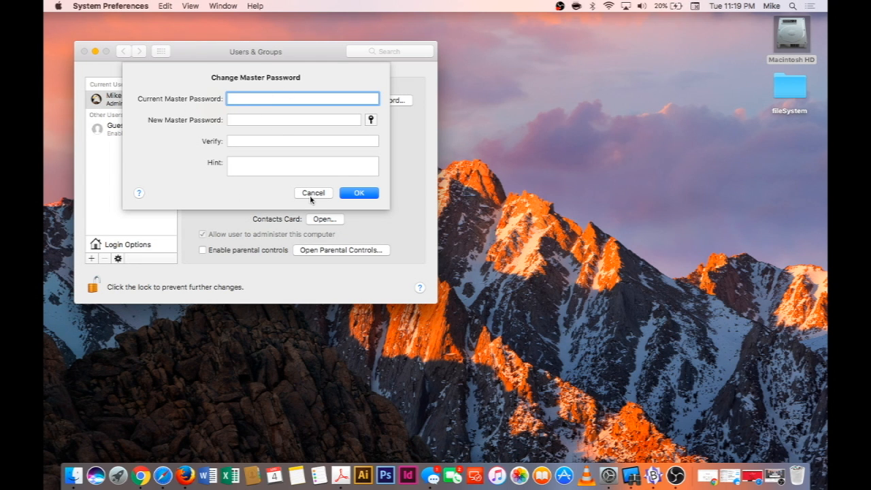
Cancel the master password change and quit System Preferences.
{"action": "left_click", "coordinate": [313, 193]}
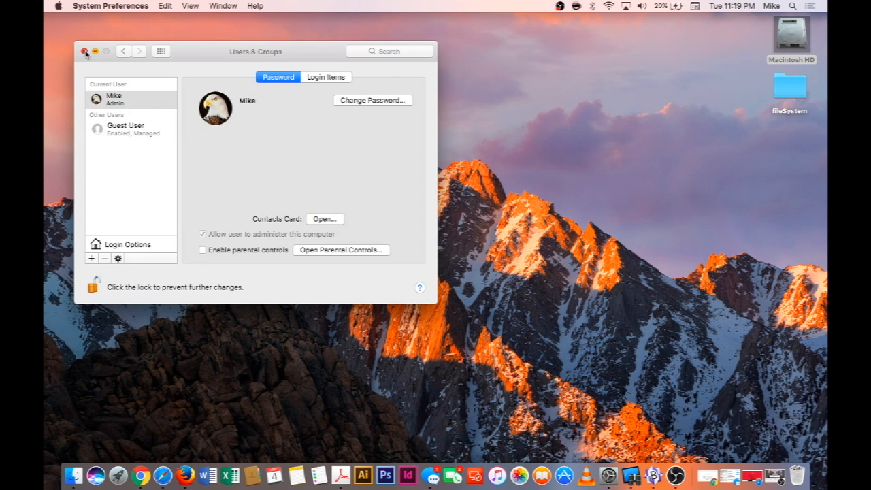
{"action": "left_click", "coordinate": [84, 52]}
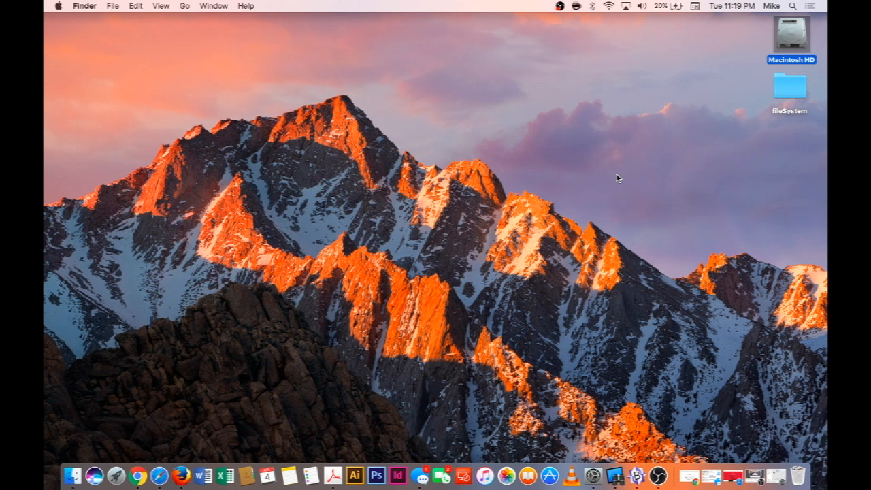
{"action": "mouse_move", "coordinate": [678, 161]}
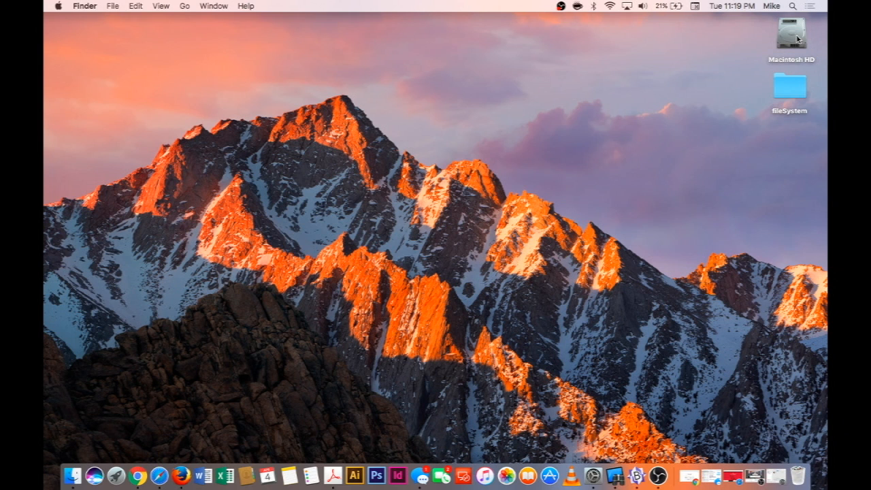
{"action": "mouse_move", "coordinate": [688, 48]}
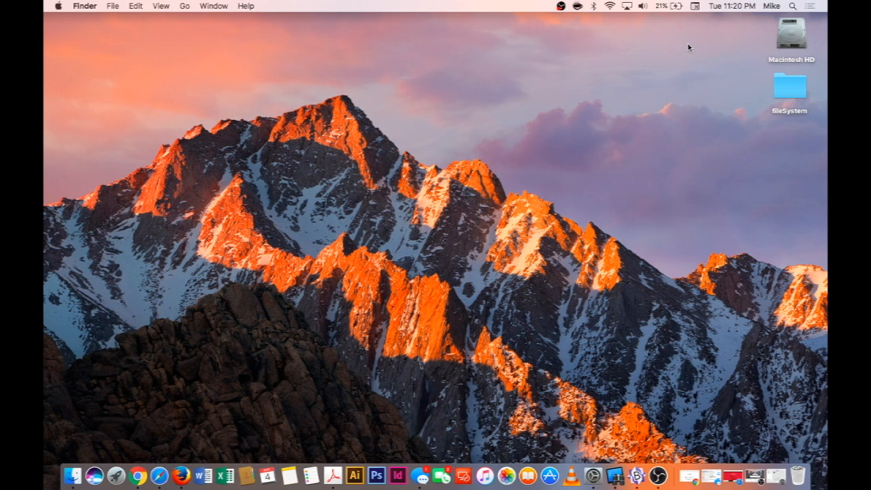
{"action": "mouse_move", "coordinate": [792, 40]}
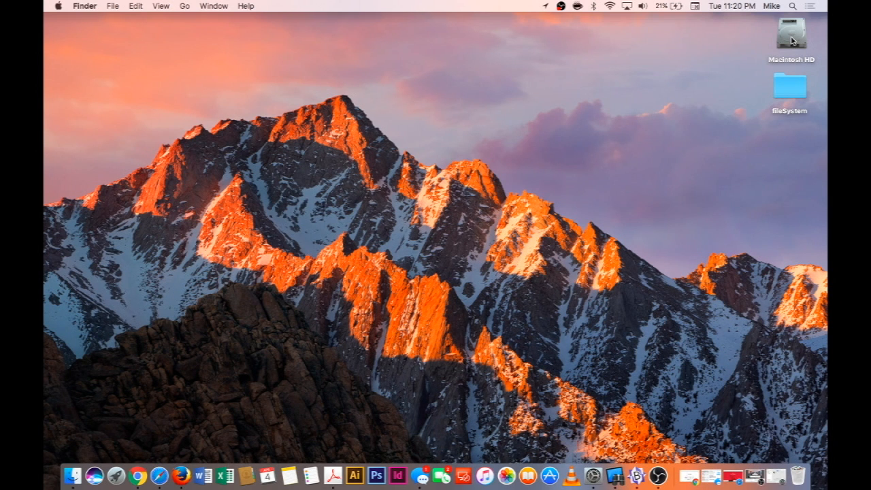
{"action": "left_click", "coordinate": [792, 38]}
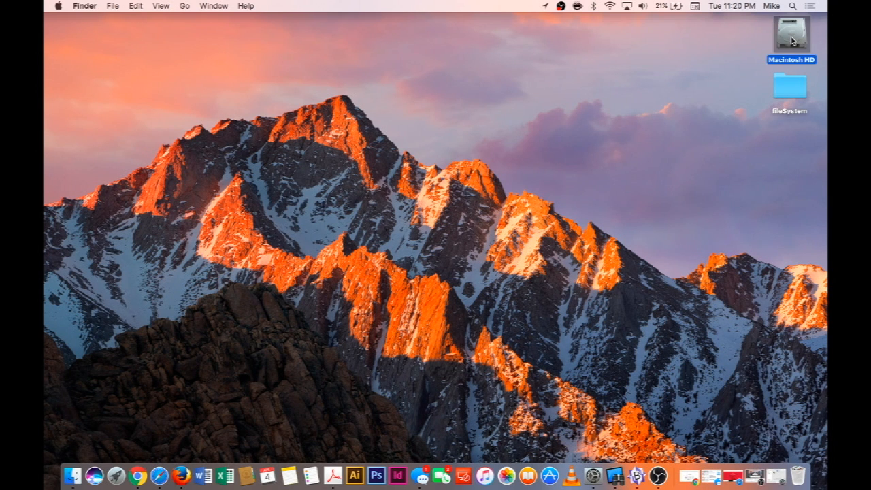
Browse Macintosh HD > Library > Keychains and select the FileVaultMaster.cer file.
{"action": "double_click", "coordinate": [791, 38]}
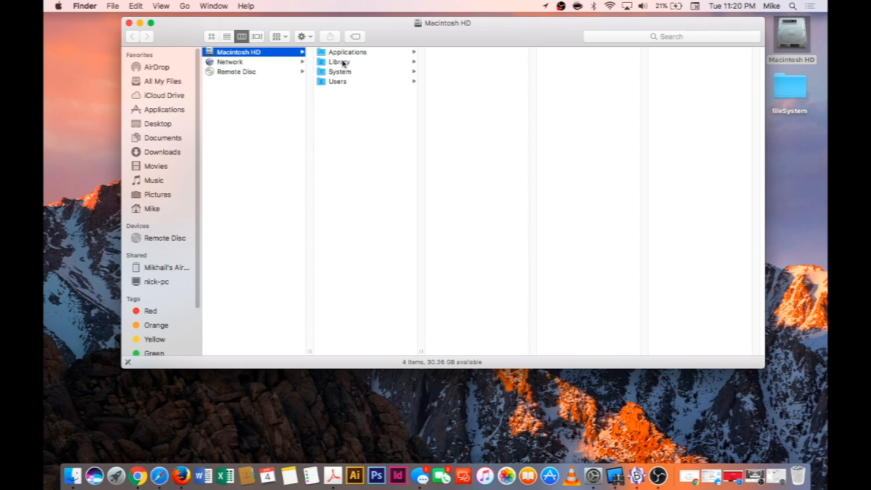
{"action": "left_click", "coordinate": [338, 61]}
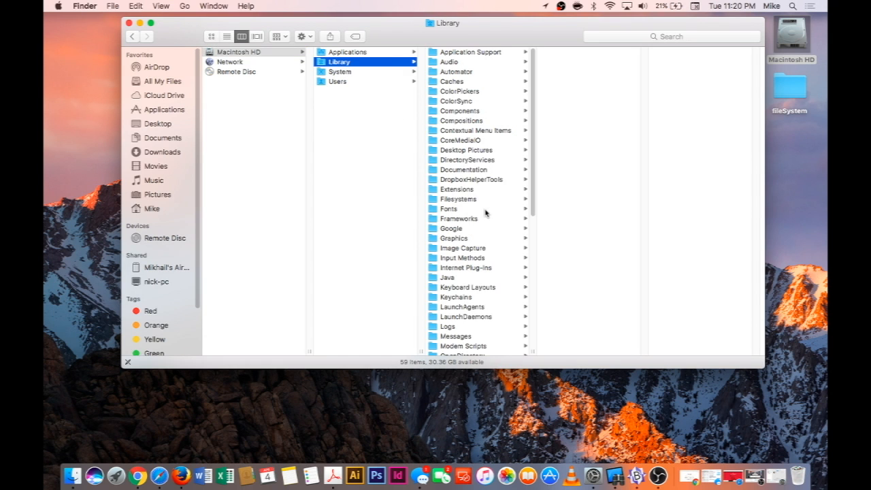
{"action": "scroll", "scroll_direction": "down", "scroll_amount": 3}
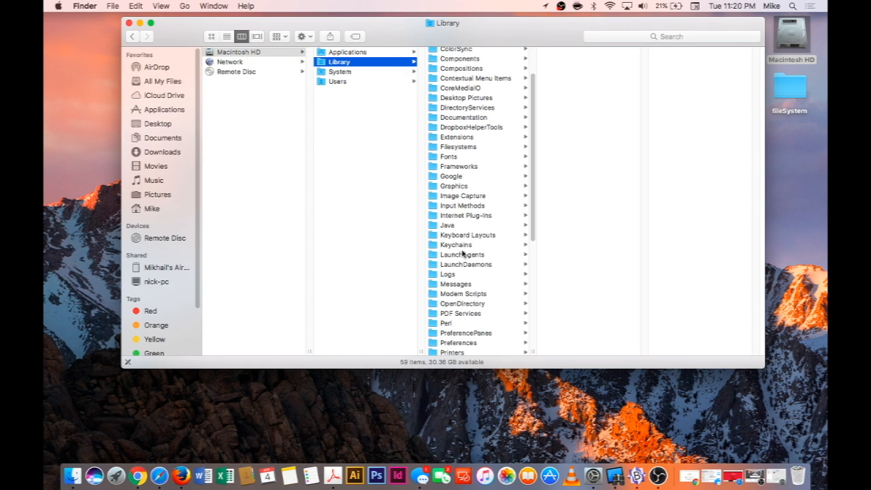
{"action": "left_click", "coordinate": [456, 244]}
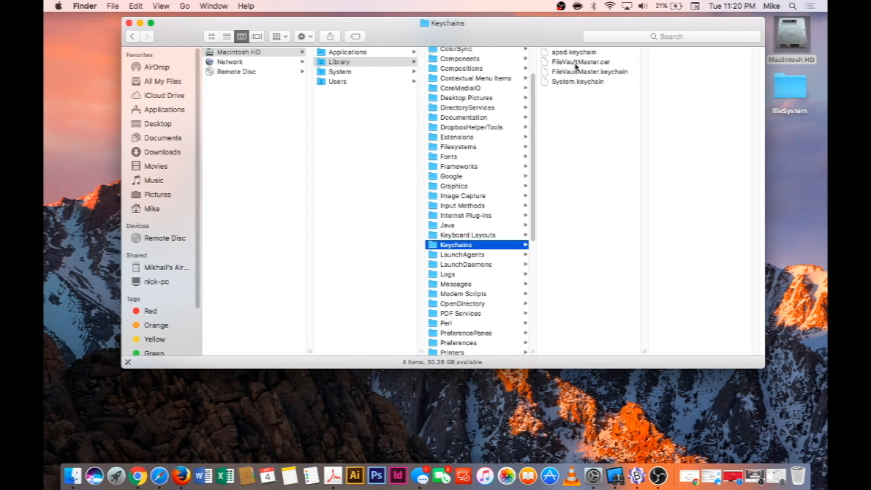
{"action": "mouse_move", "coordinate": [612, 71]}
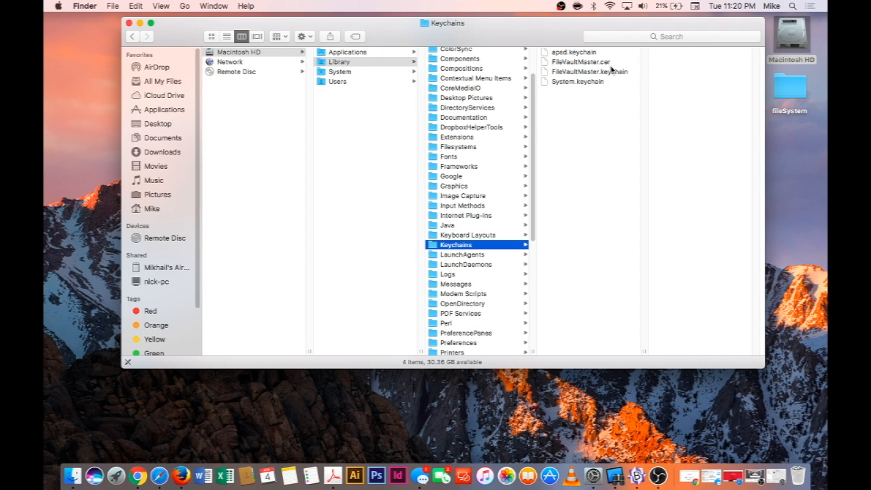
{"action": "mouse_move", "coordinate": [560, 80]}
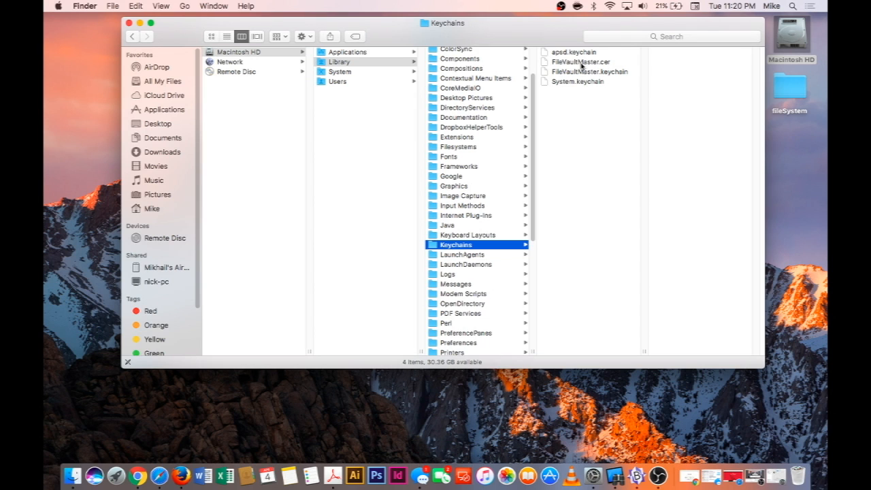
{"action": "left_click", "coordinate": [589, 61]}
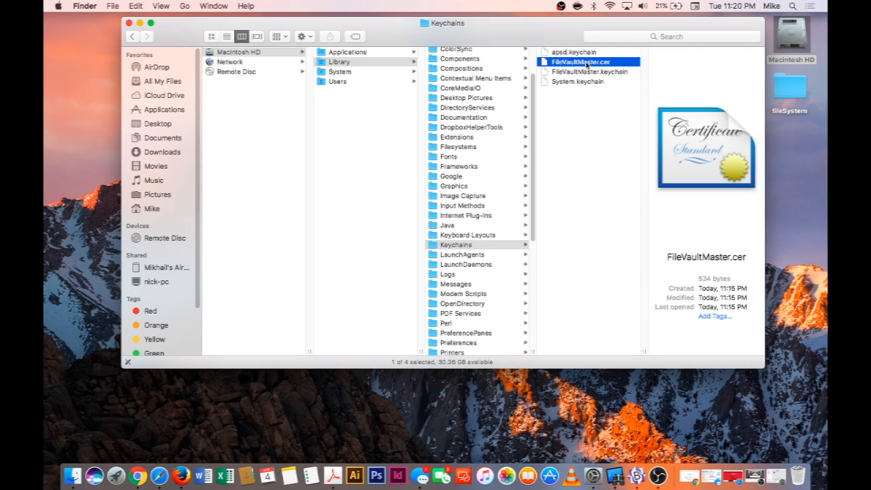
Move FileVaultMaster.cer and FileVaultMaster.keychain to the Trash, authorising with the admin password.
{"action": "left_click", "coordinate": [589, 71]}
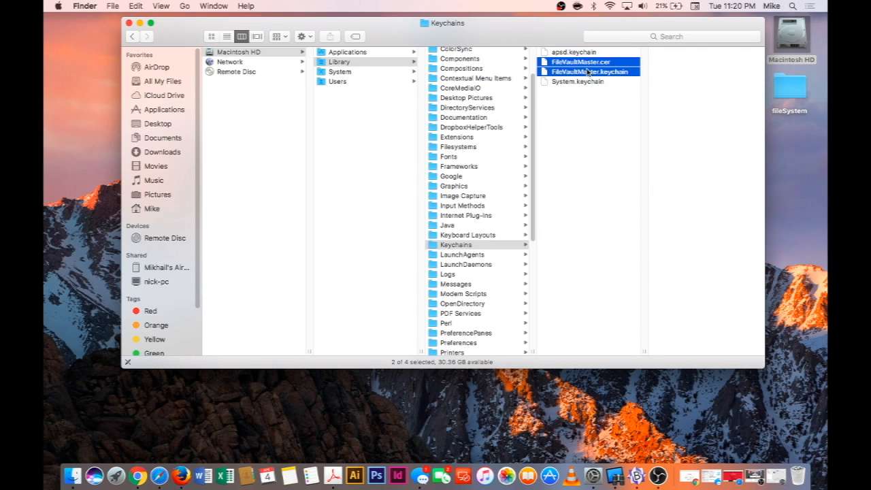
{"action": "right_click", "coordinate": [587, 71]}
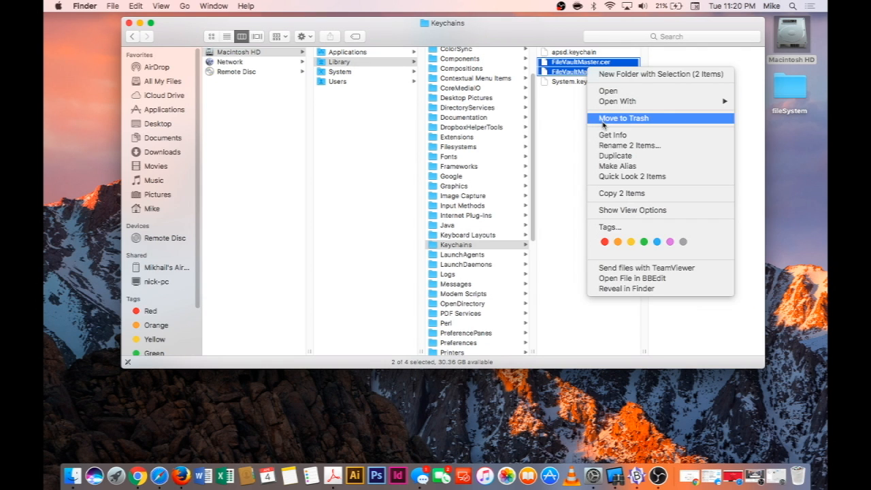
{"action": "left_click", "coordinate": [623, 117]}
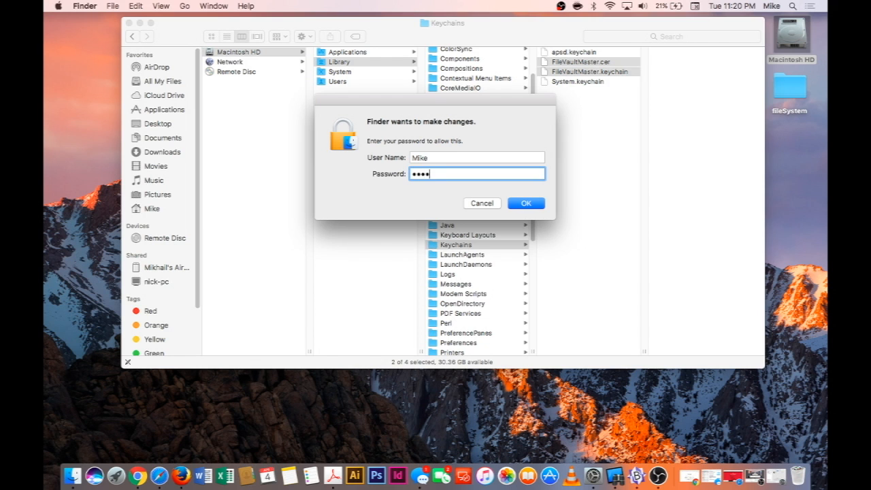
{"action": "left_click", "coordinate": [525, 203]}
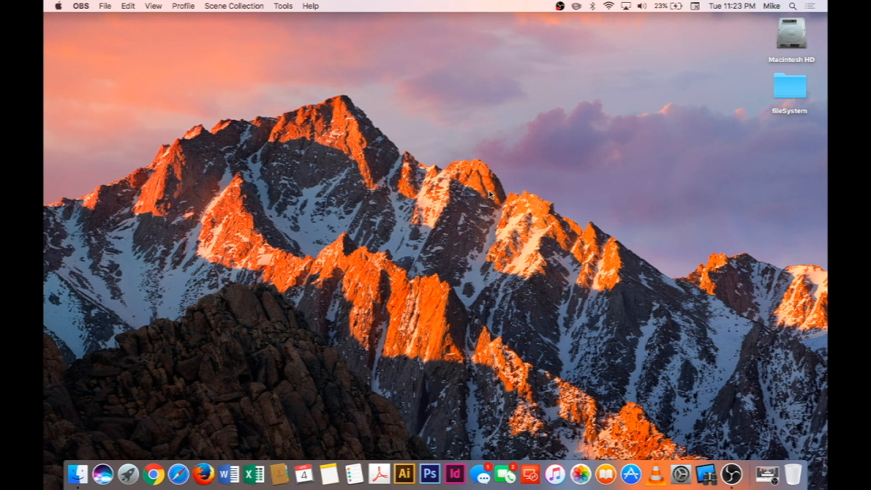
{"action": "mouse_move", "coordinate": [680, 473]}
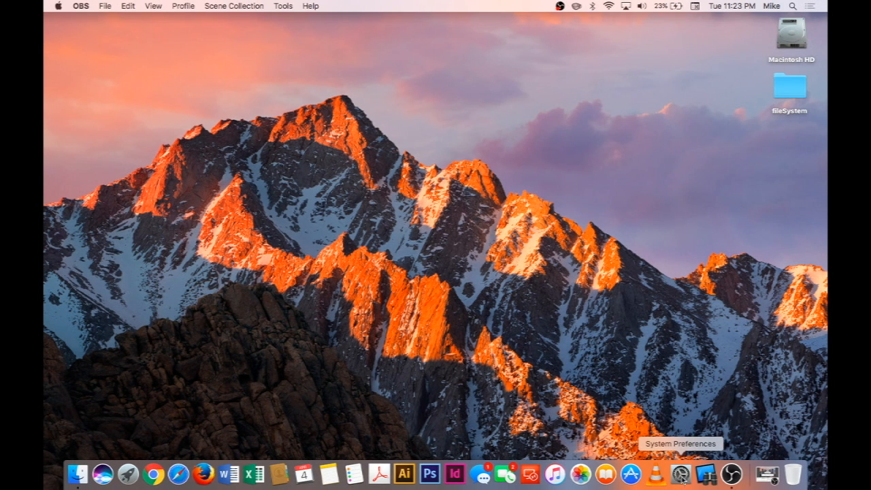
Reopen System Preferences and unlock Users & Groups with the admin password.
{"action": "left_click", "coordinate": [681, 474]}
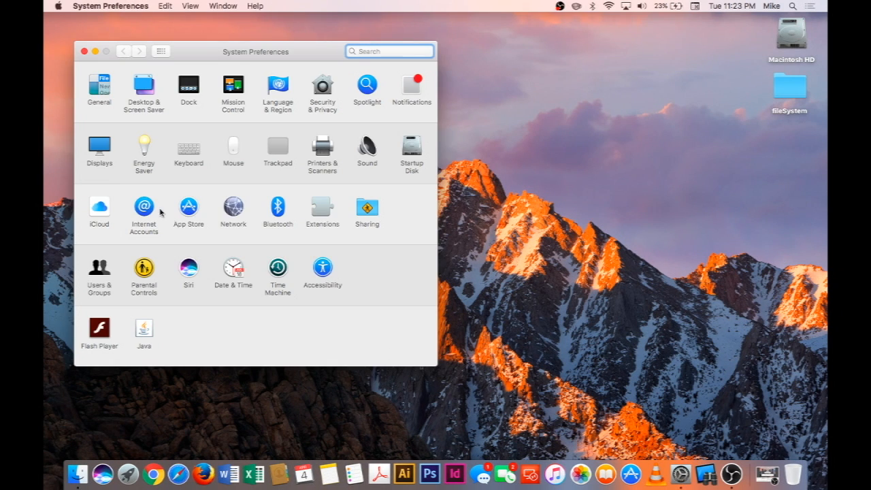
{"action": "left_click", "coordinate": [98, 269]}
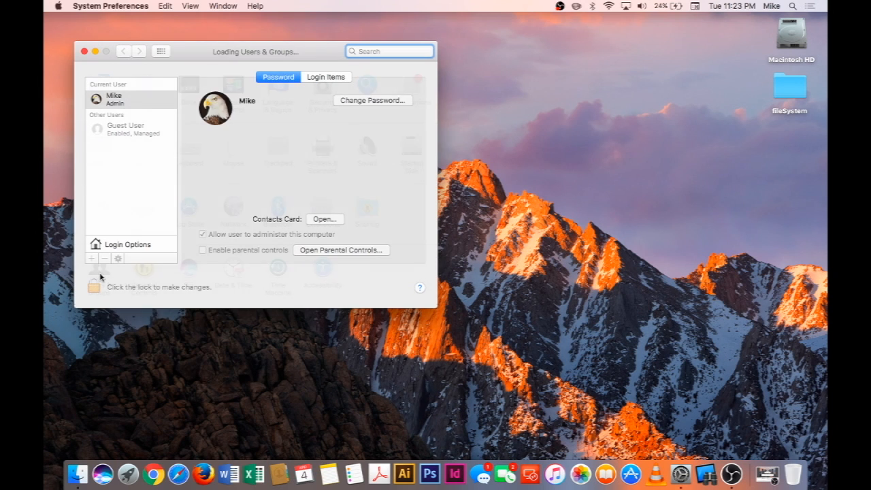
{"action": "left_click", "coordinate": [92, 285]}
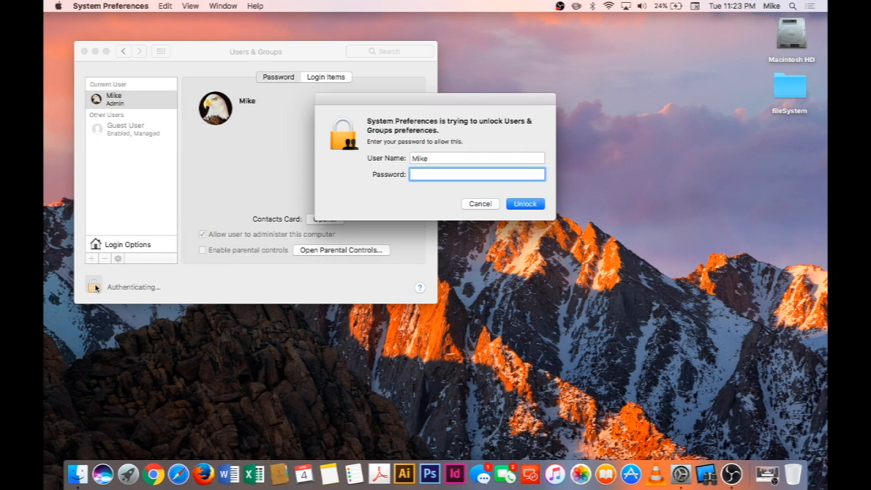
{"action": "left_click", "coordinate": [525, 204]}
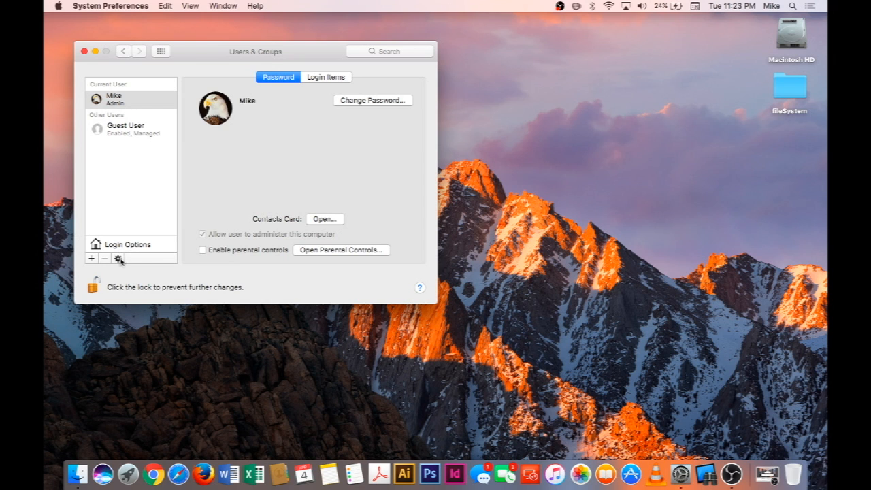
Choose Set Master Password from the gear menu to get a blank new-password form.
{"action": "left_click", "coordinate": [117, 259]}
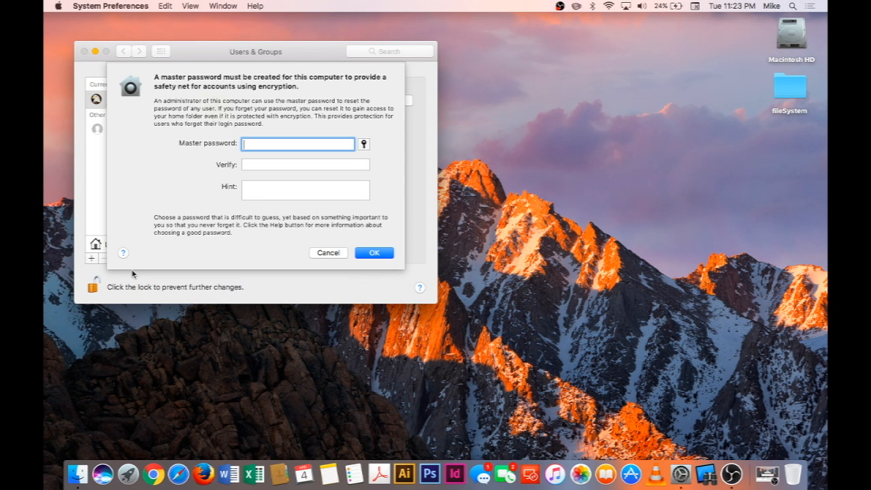
{"action": "mouse_move", "coordinate": [362, 279]}
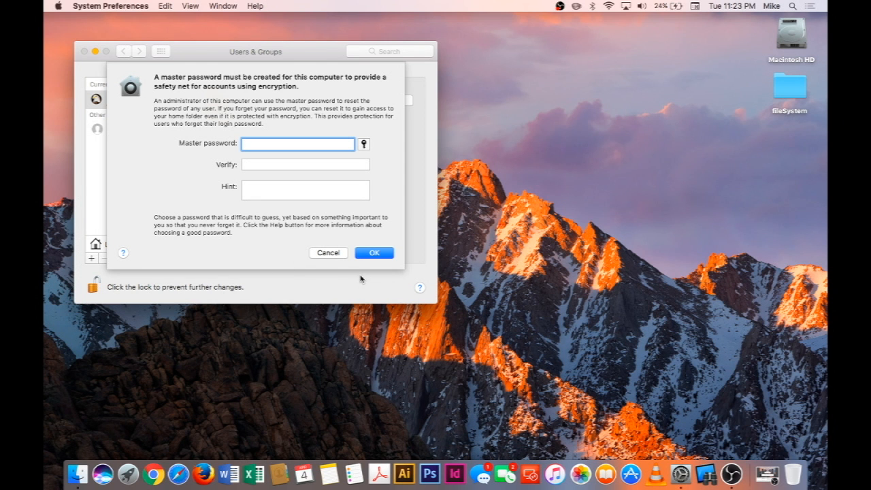
{"action": "mouse_move", "coordinate": [318, 228]}
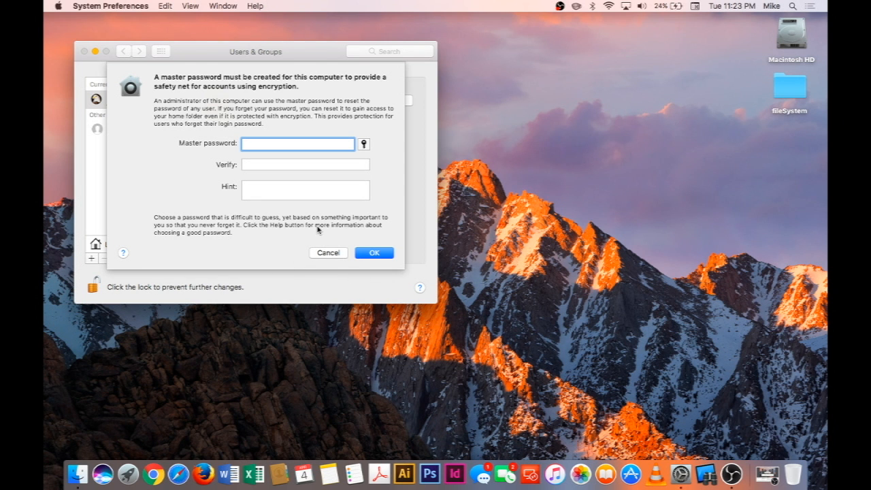